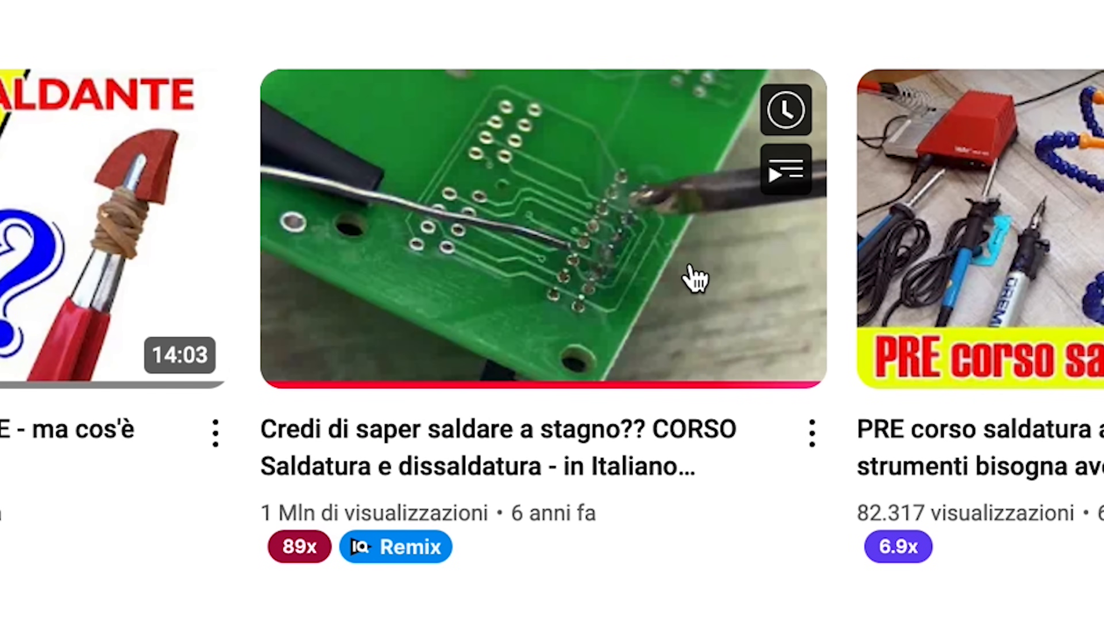
pyautogui.moveTo(696, 274)
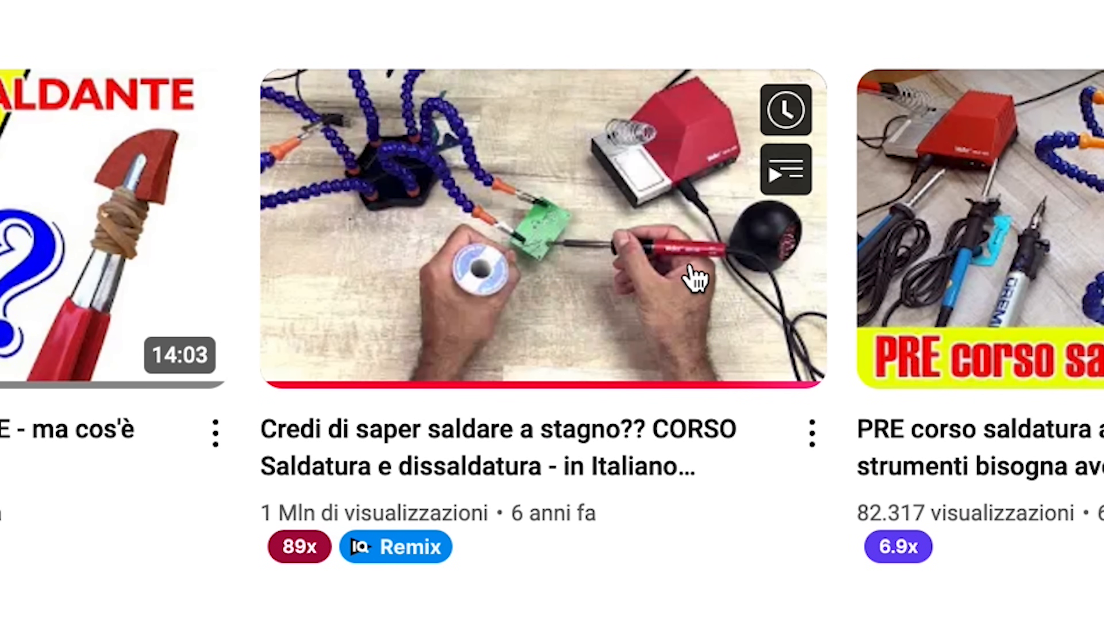